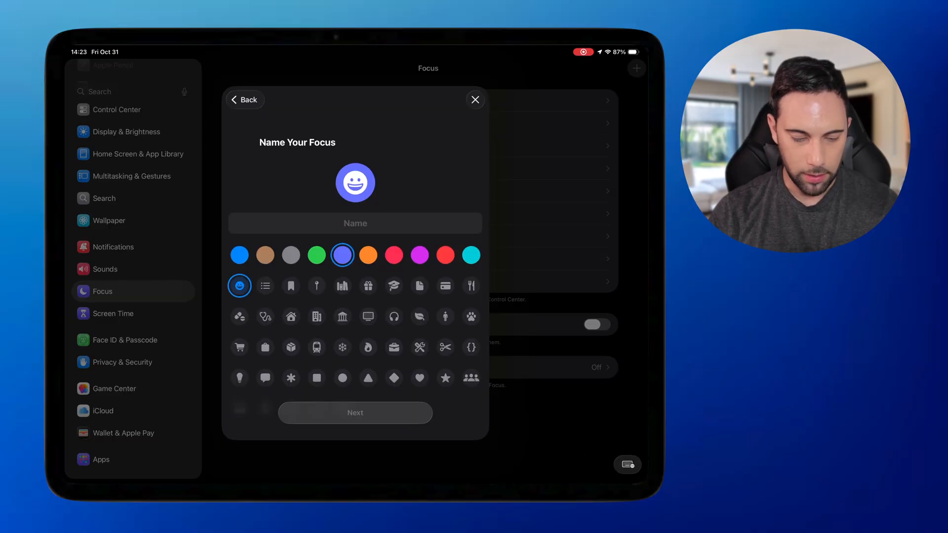
- Create the 'Mac' Focus with a green colour and a computer display symbol
text(Mac)
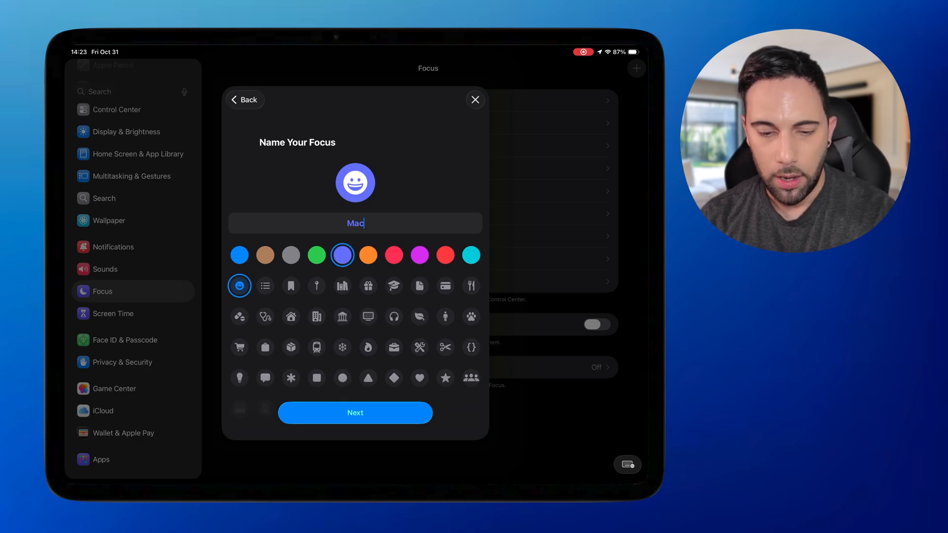
click(316, 255)
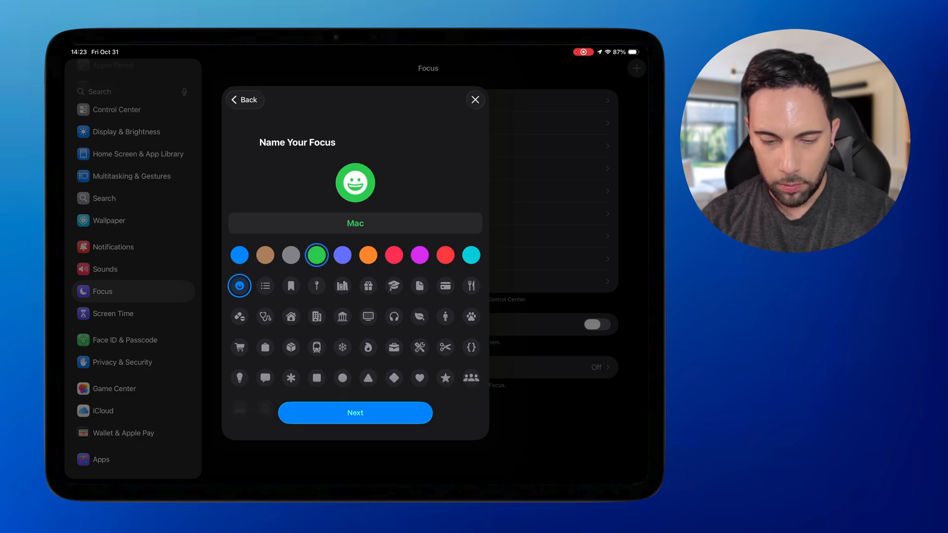
click(367, 316)
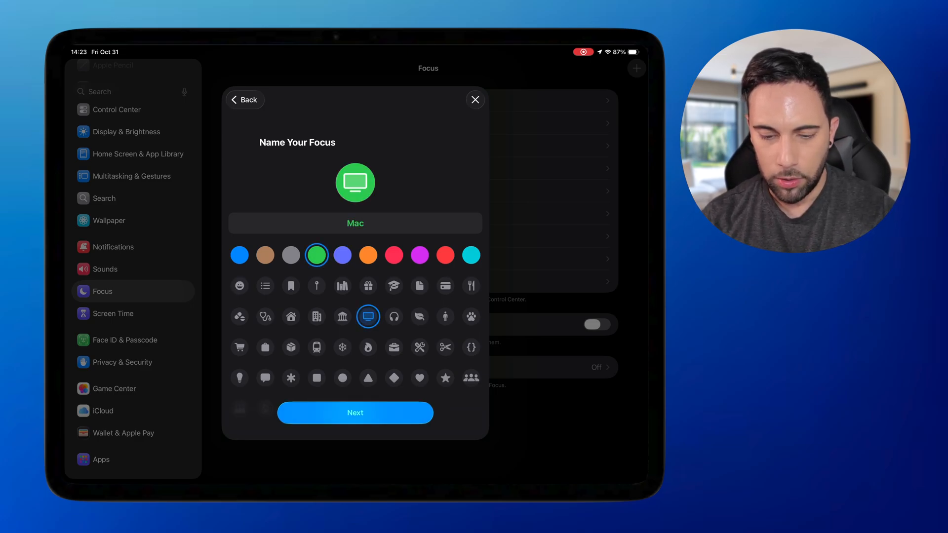
click(355, 413)
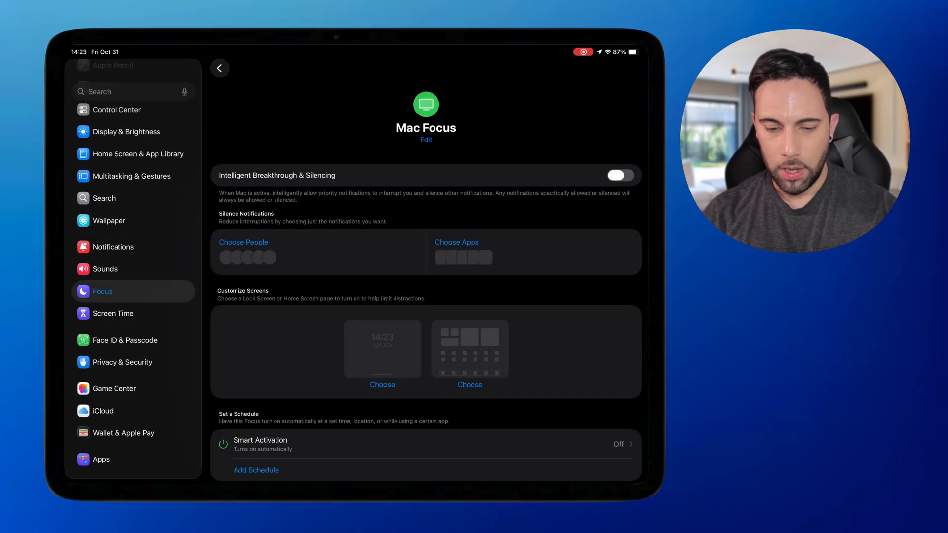
- Scroll the Mac Focus page to reach the Home Screen choice under Customize Screens
scroll(up, 3)
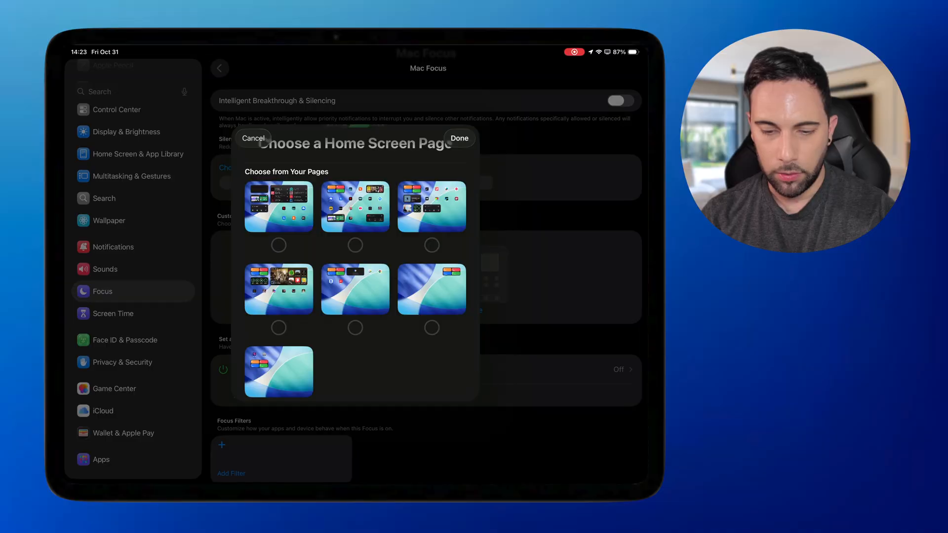
- Select the sparse sixth home screen page for the Mac Focus and confirm
click(431, 327)
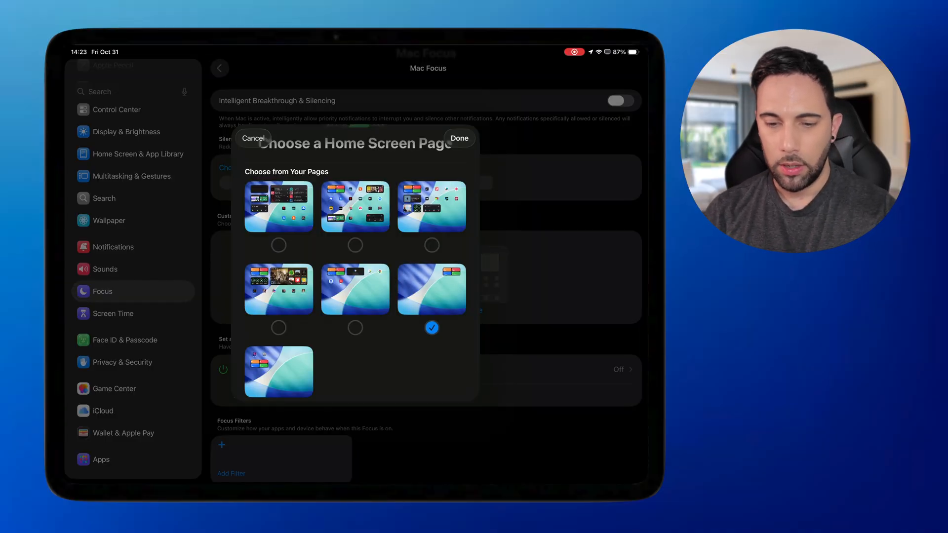
click(458, 138)
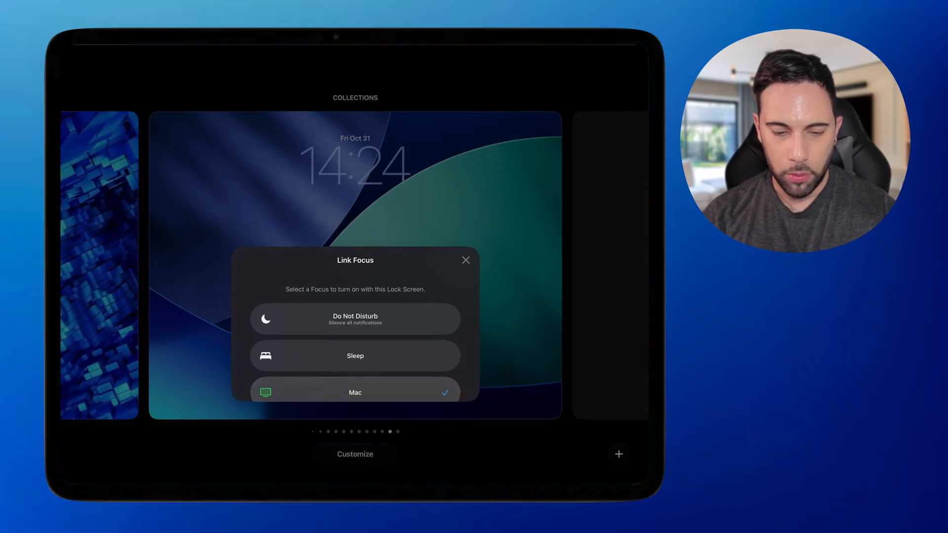
- Close the lock screen Focus panel after linking the blue-and-teal wallpaper to Mac
click(465, 261)
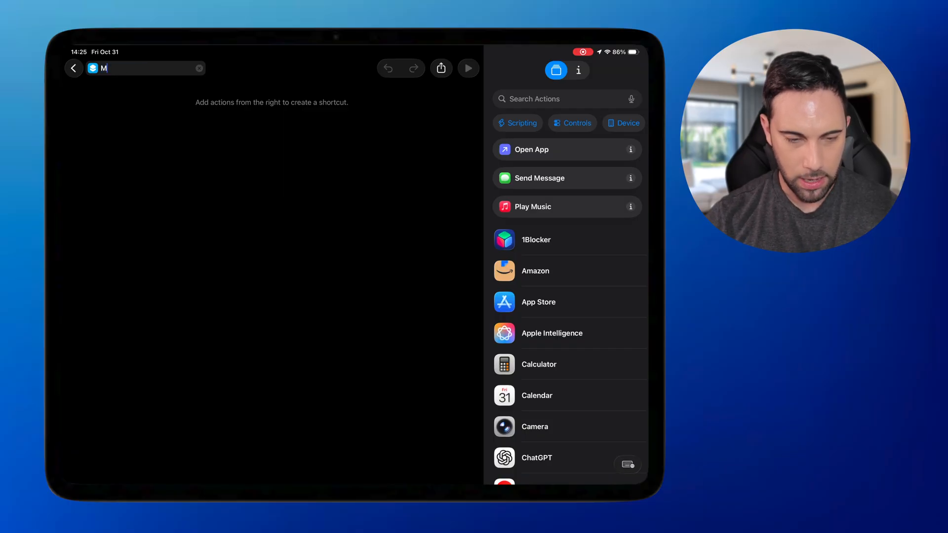
- Finish naming the new shortcut 'Mac Mode'
text(ac Mode)
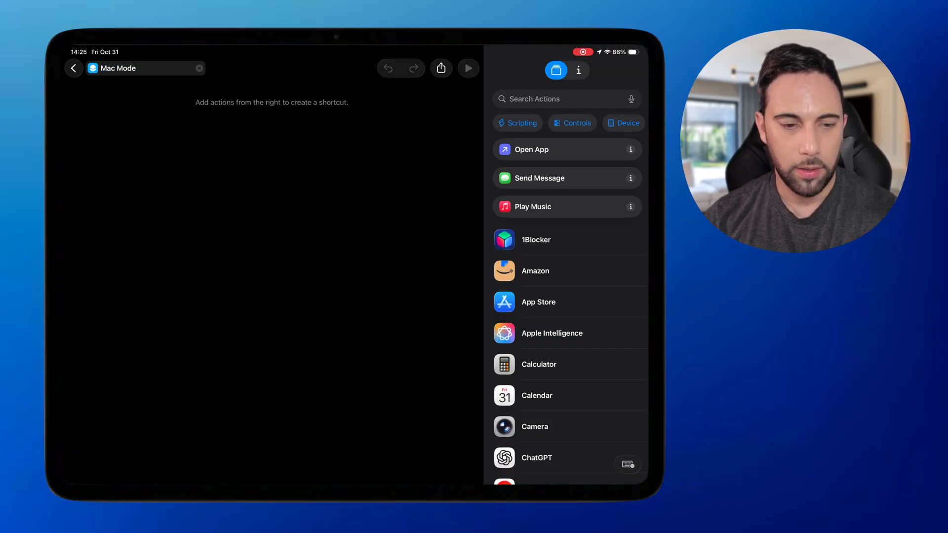
- Give the Mac Mode shortcut a green icon and show the Controls actions
click(93, 67)
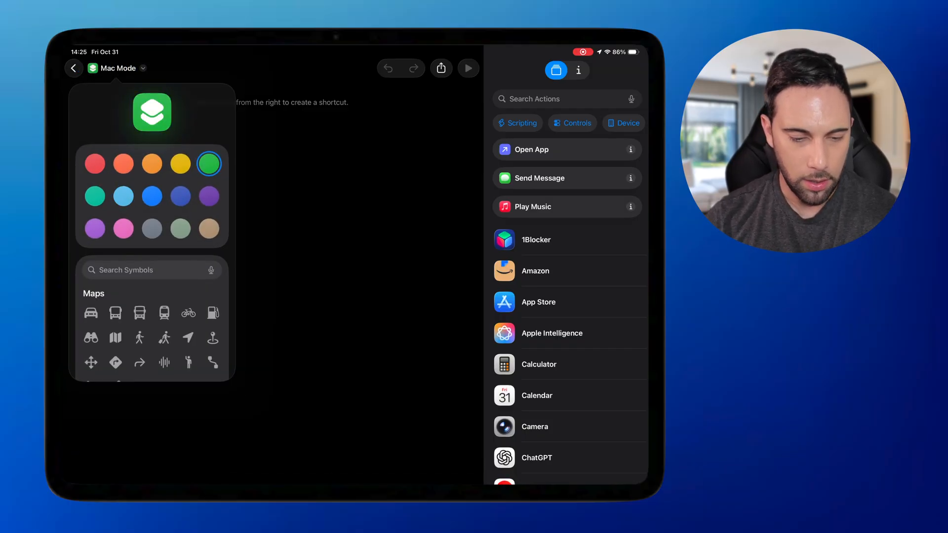
scroll(down, 3)
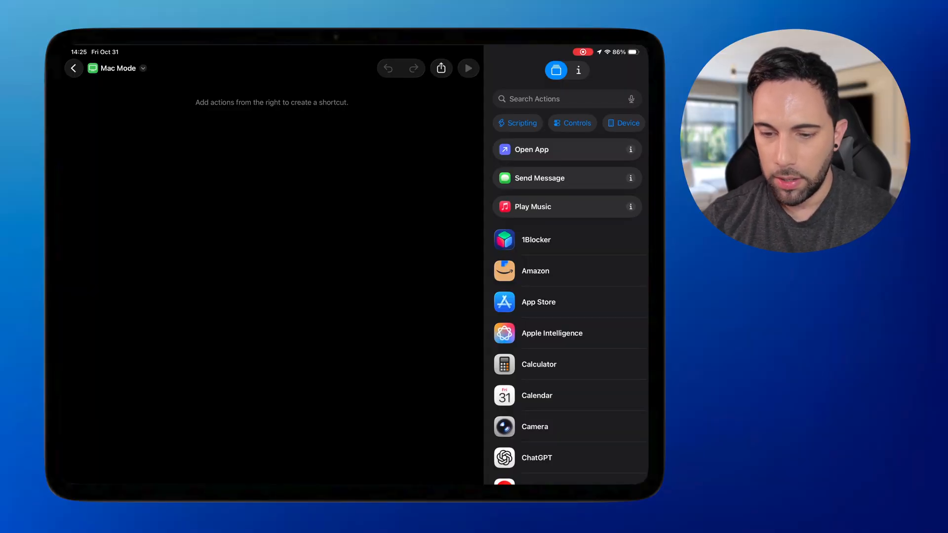
click(576, 123)
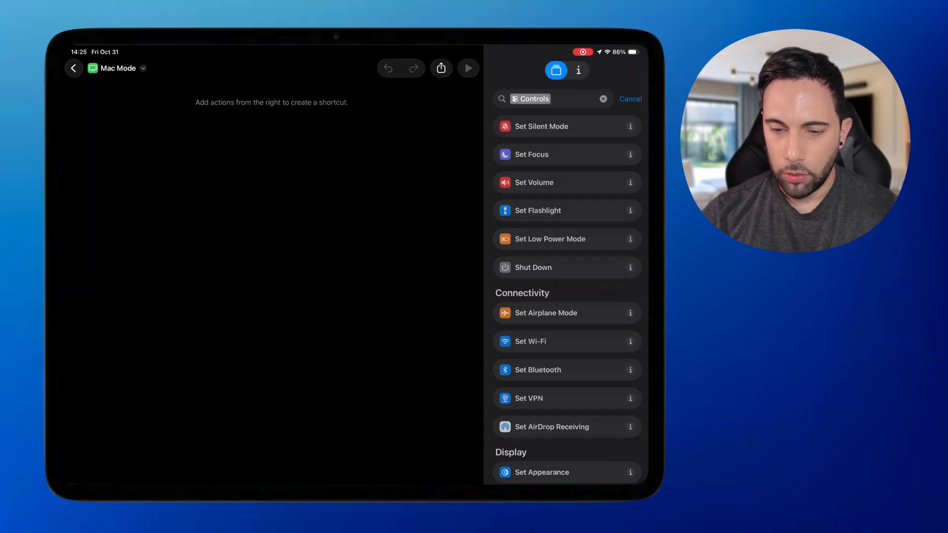